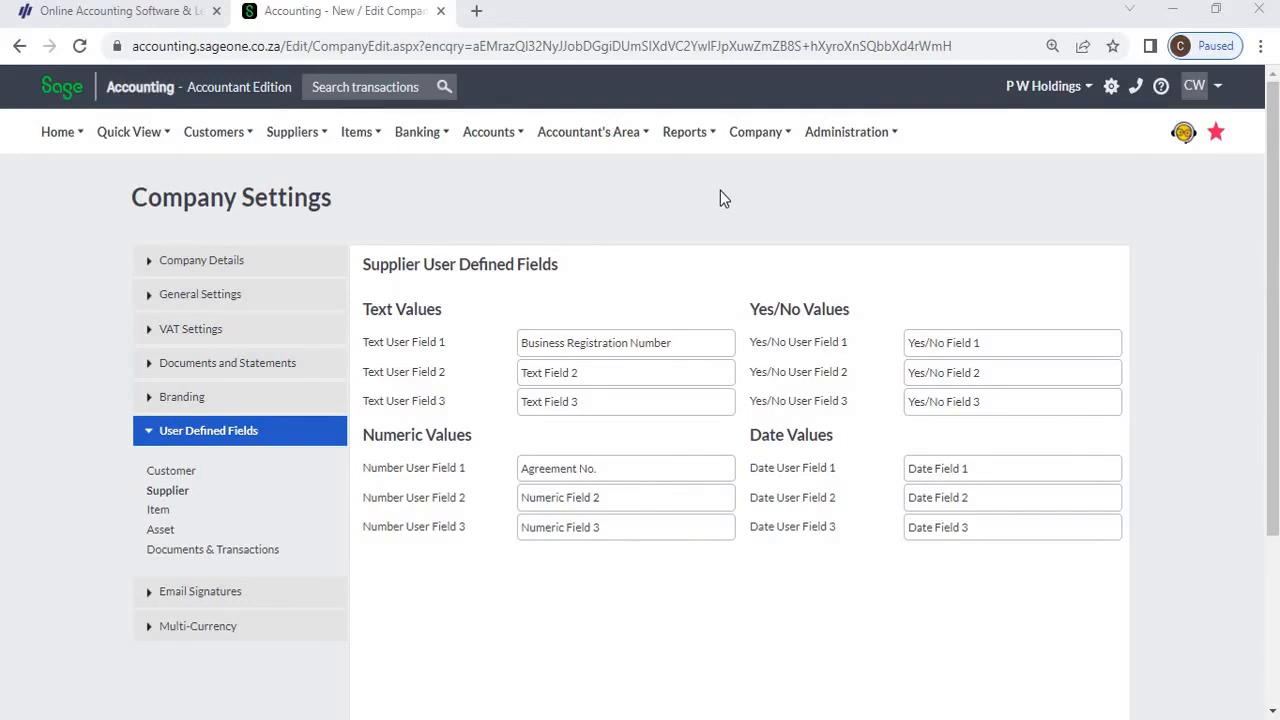
mouse_move(720, 198)
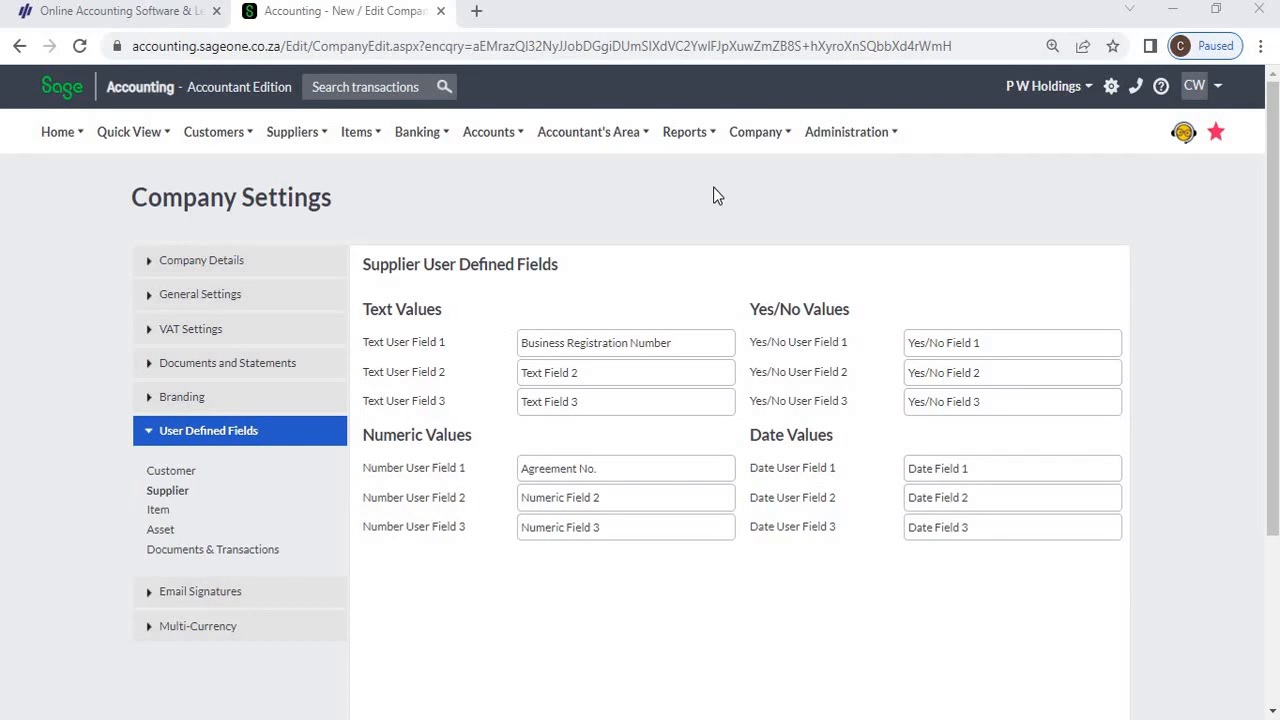
mouse_move(678, 270)
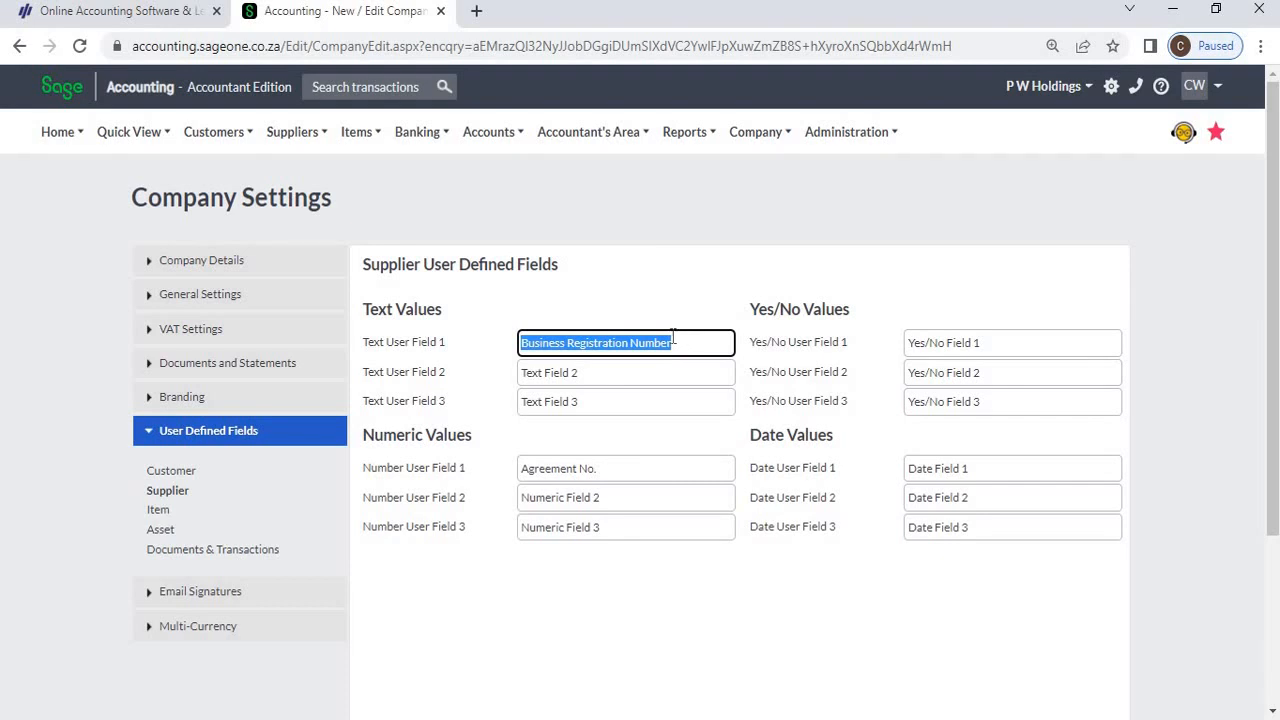
mouse_move(463, 350)
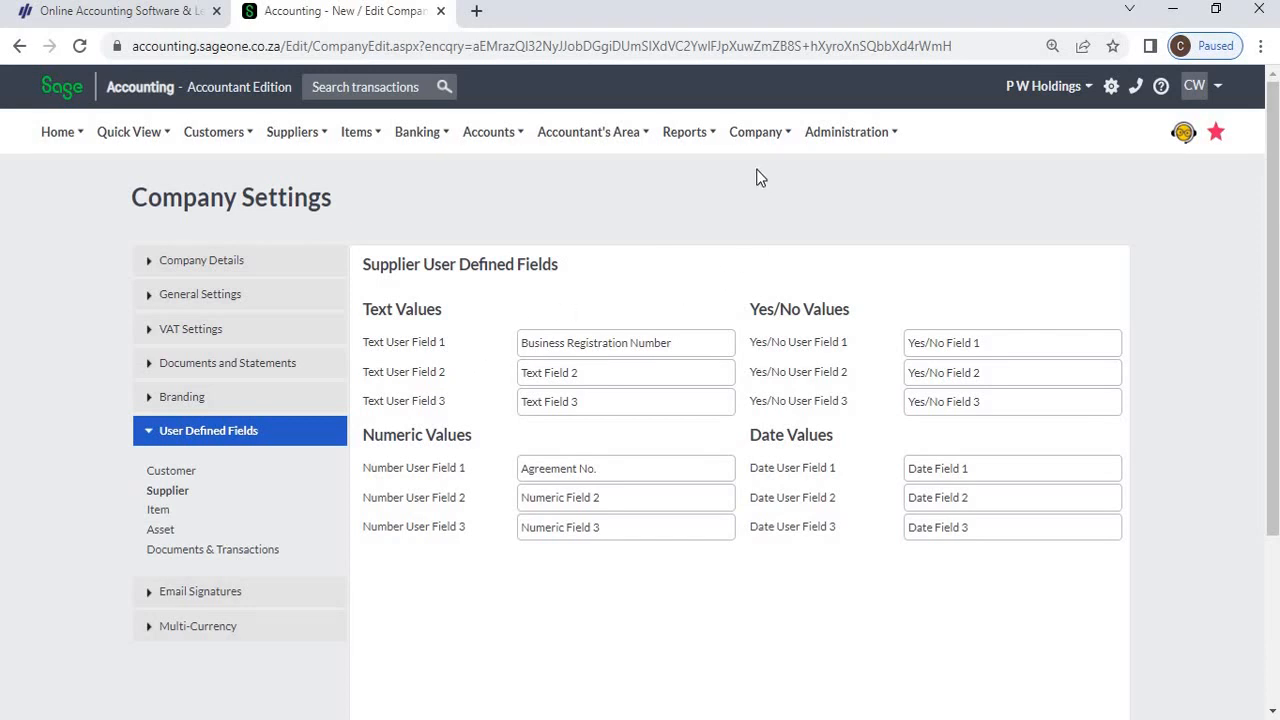
Select the Yes/No User Field 1 and Date User Field 1 labels, then save the supplier field settings
click(755, 131)
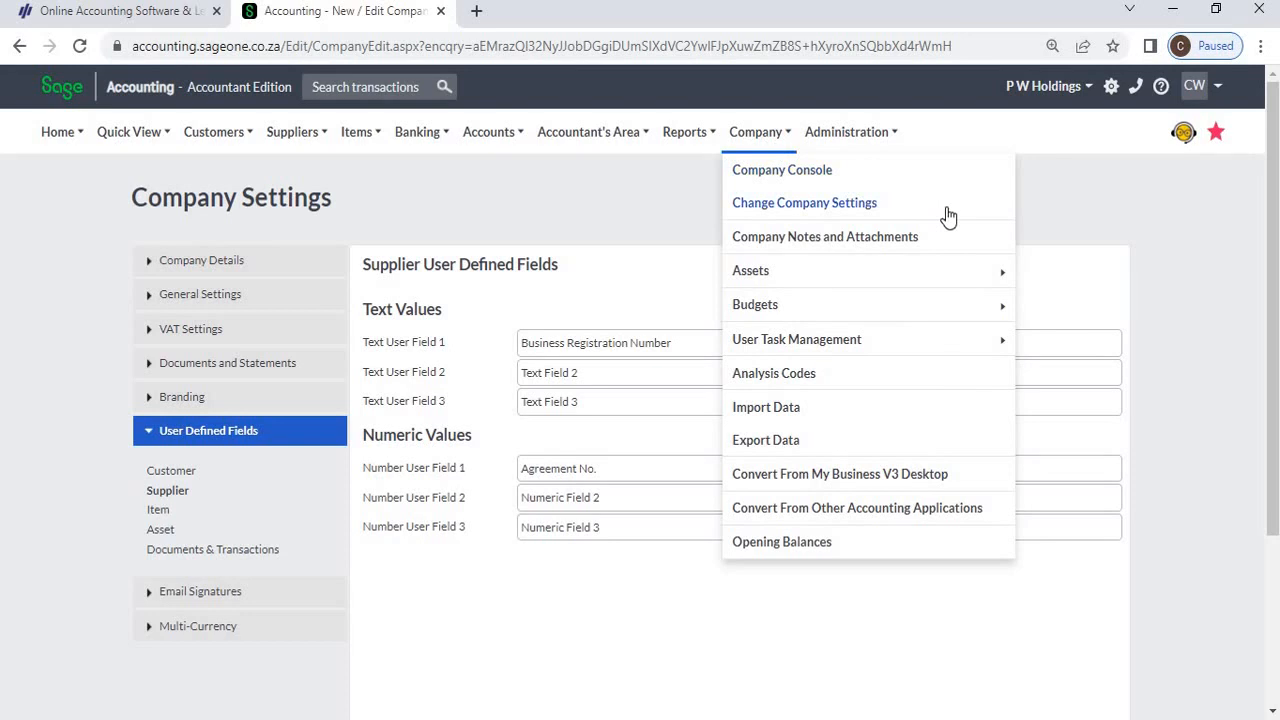
mouse_move(1072, 217)
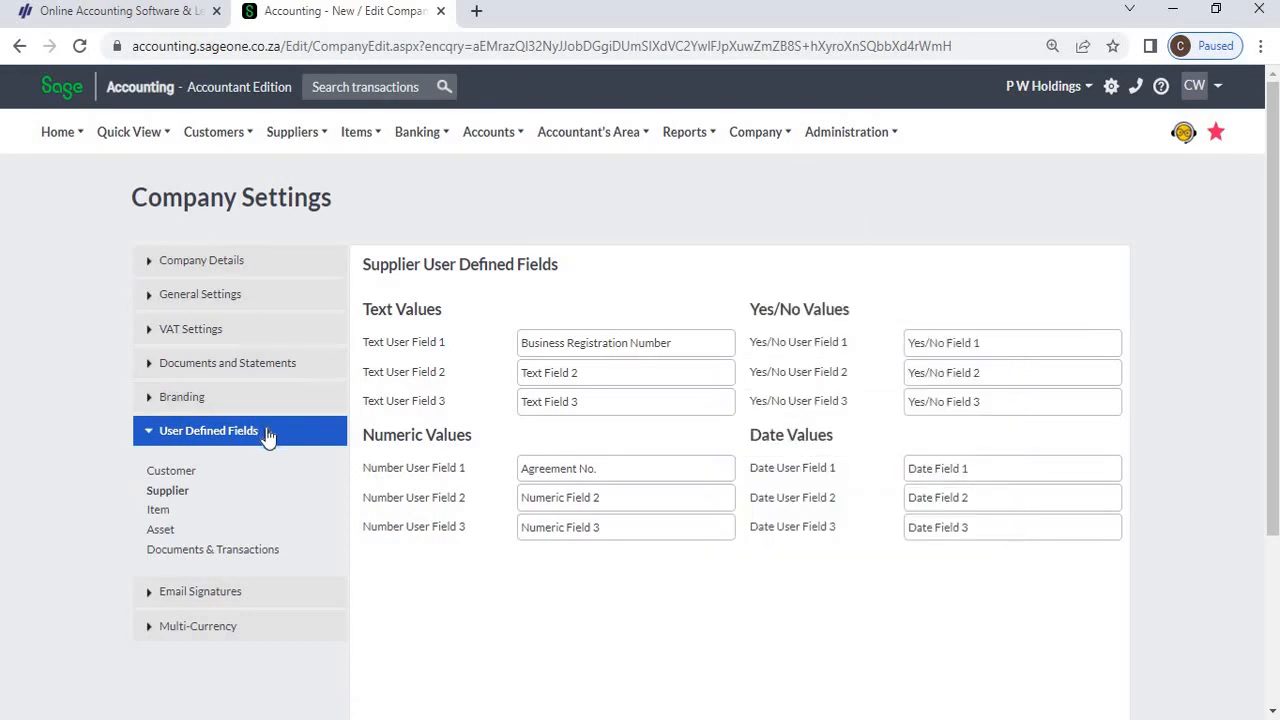
mouse_move(180, 500)
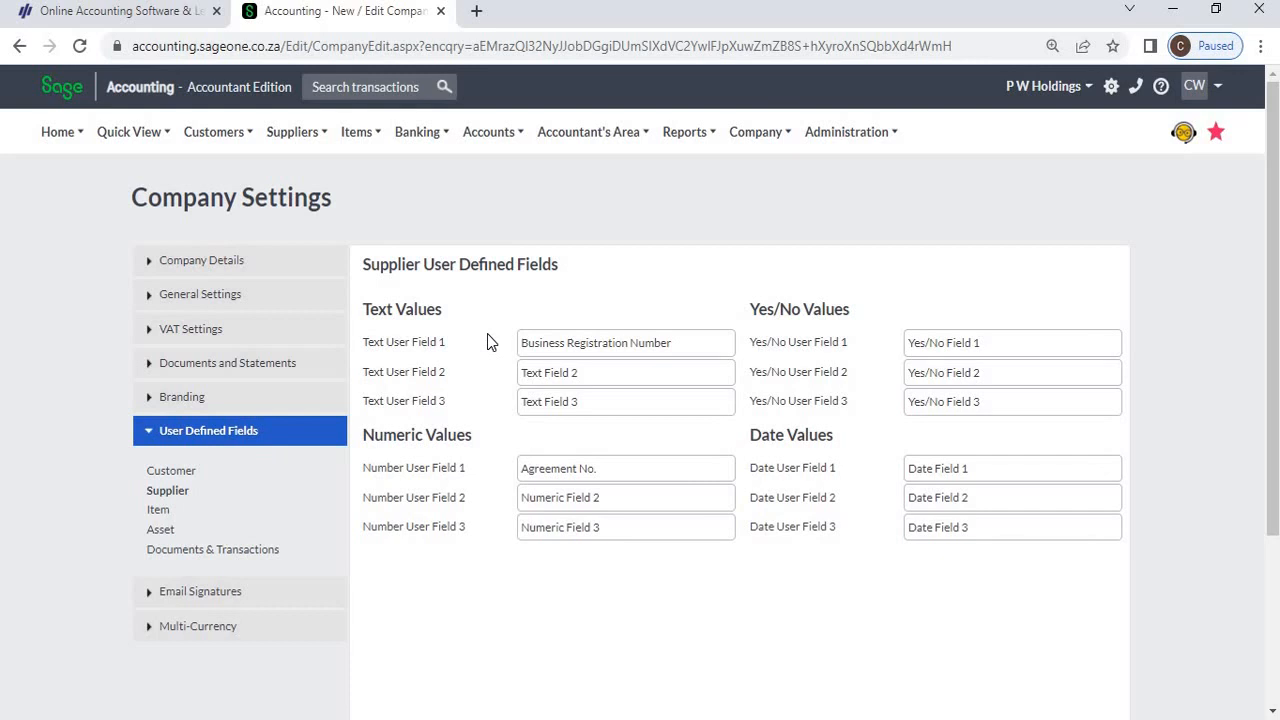
mouse_move(455, 328)
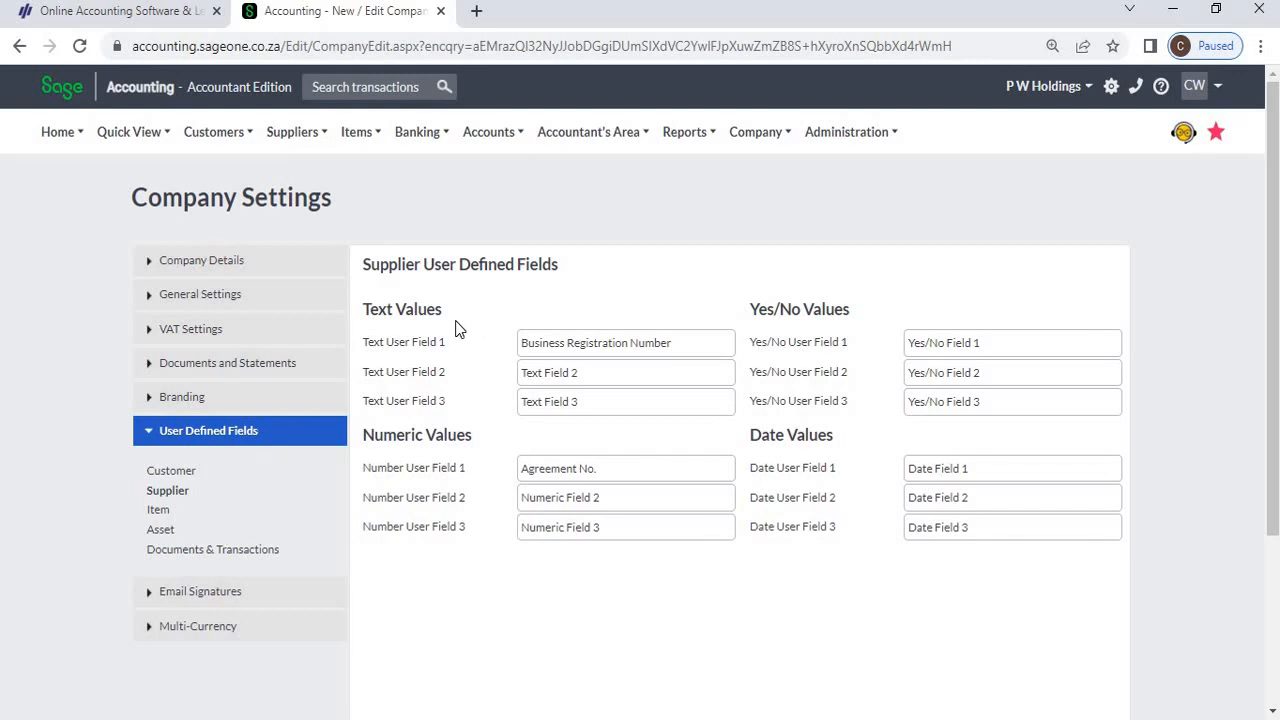
mouse_move(441, 318)
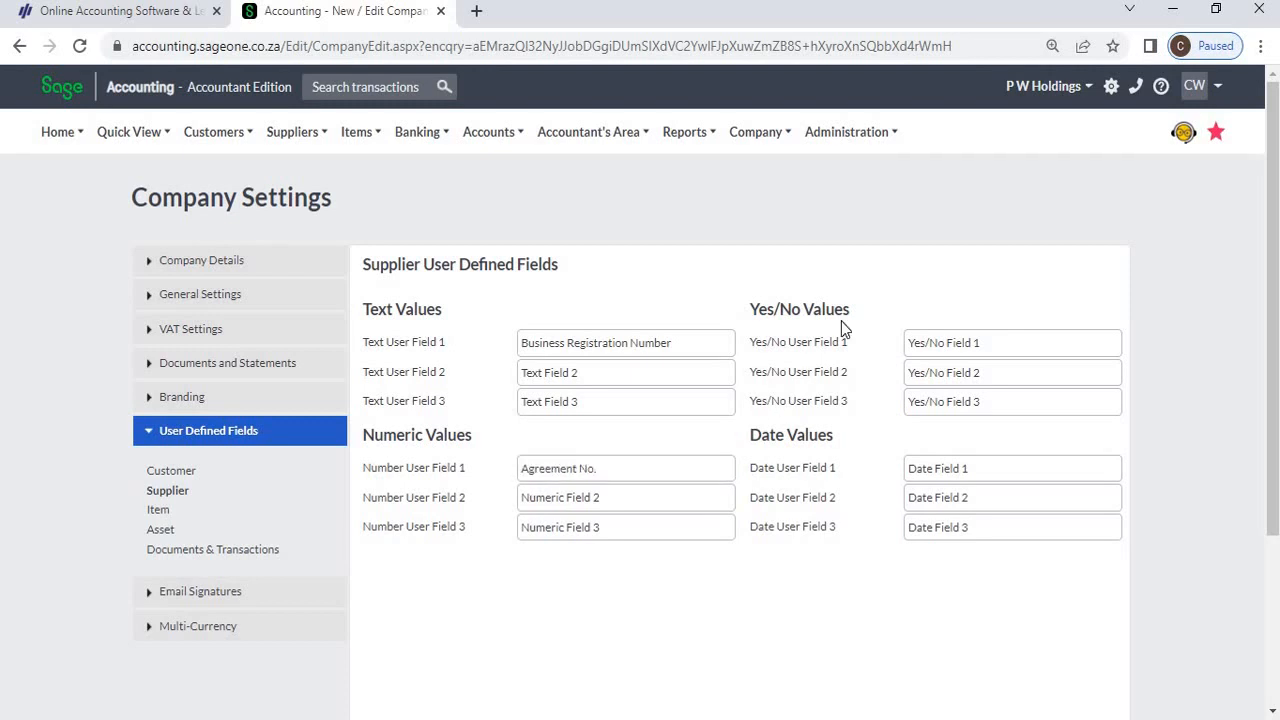
mouse_move(853, 318)
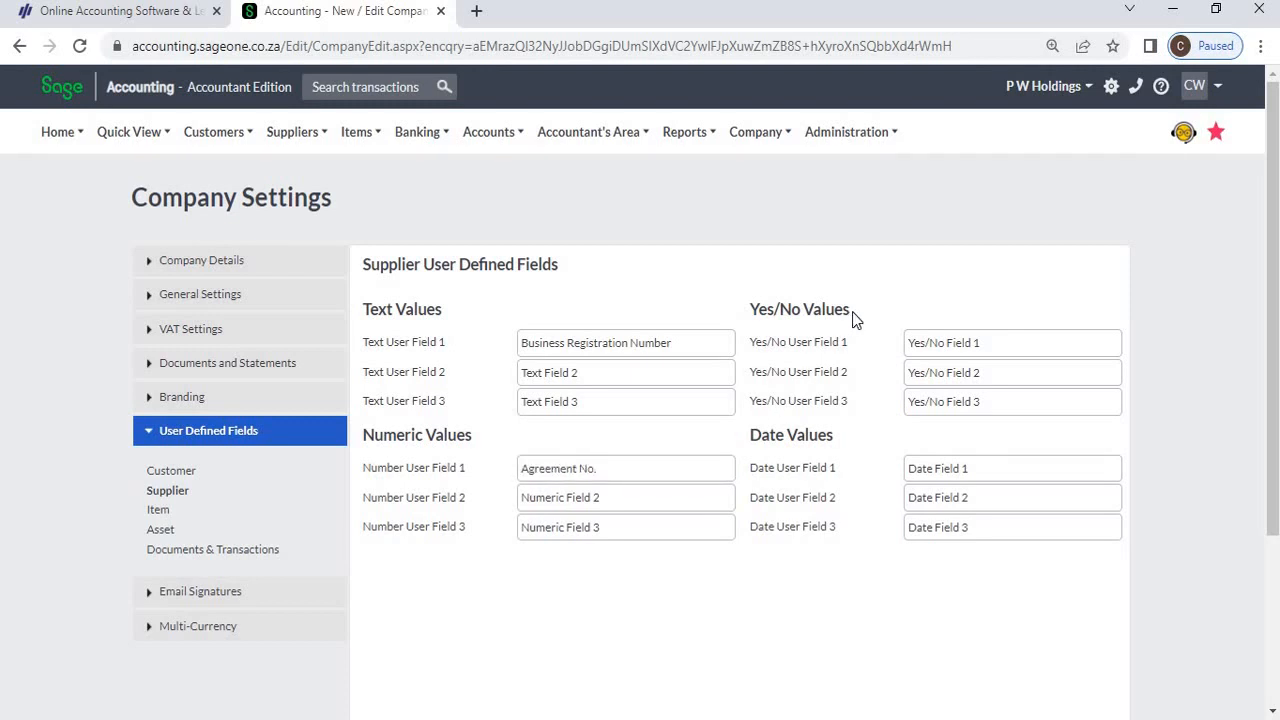
double_click(1012, 342)
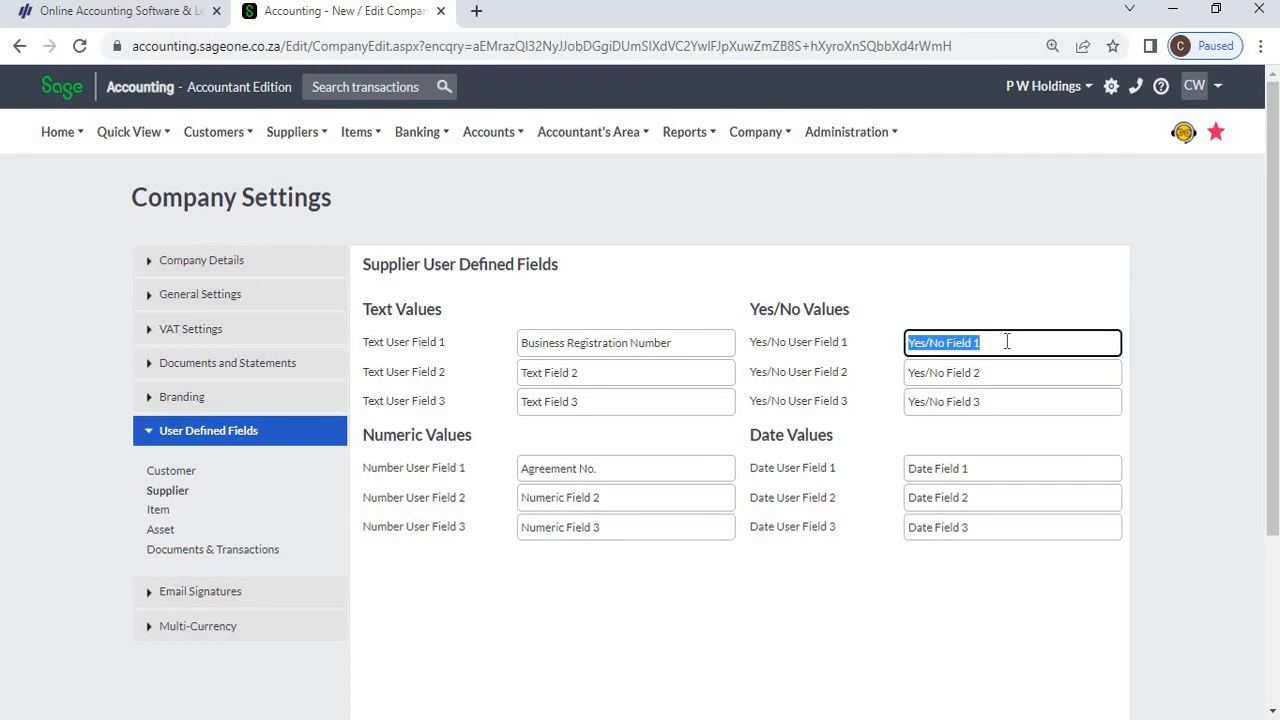
mouse_move(990, 305)
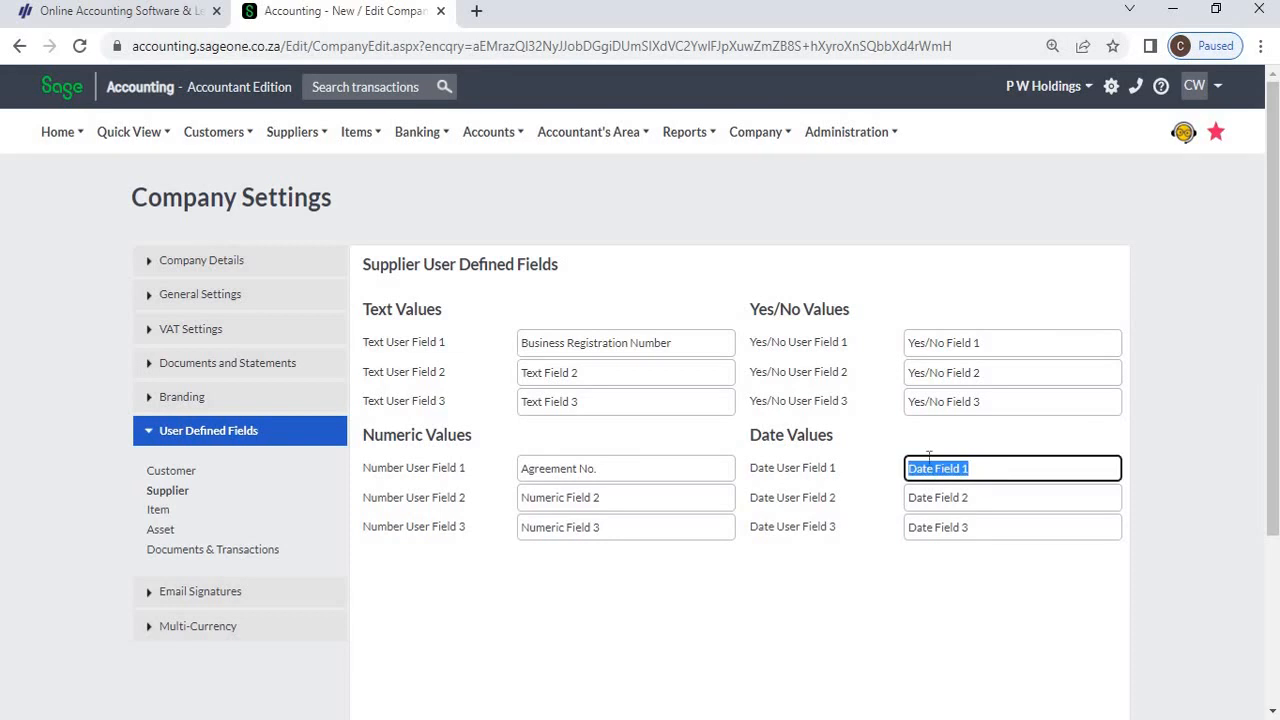
click(865, 497)
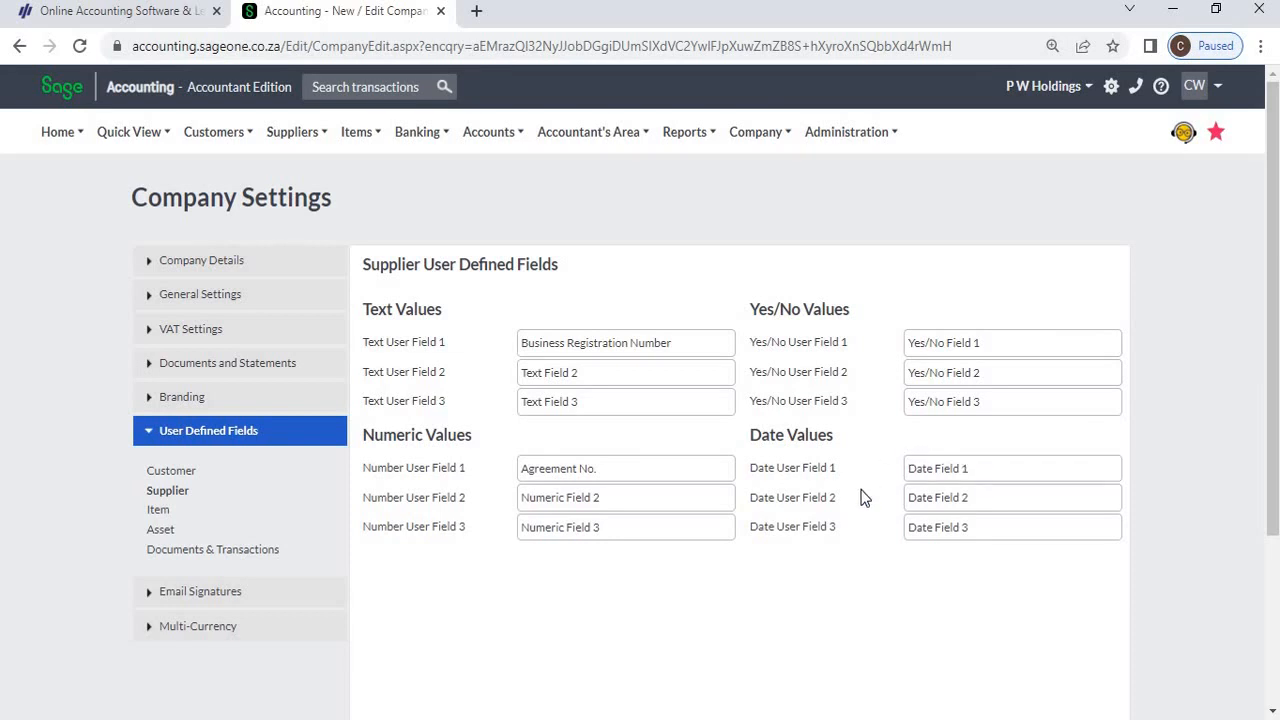
mouse_move(481, 310)
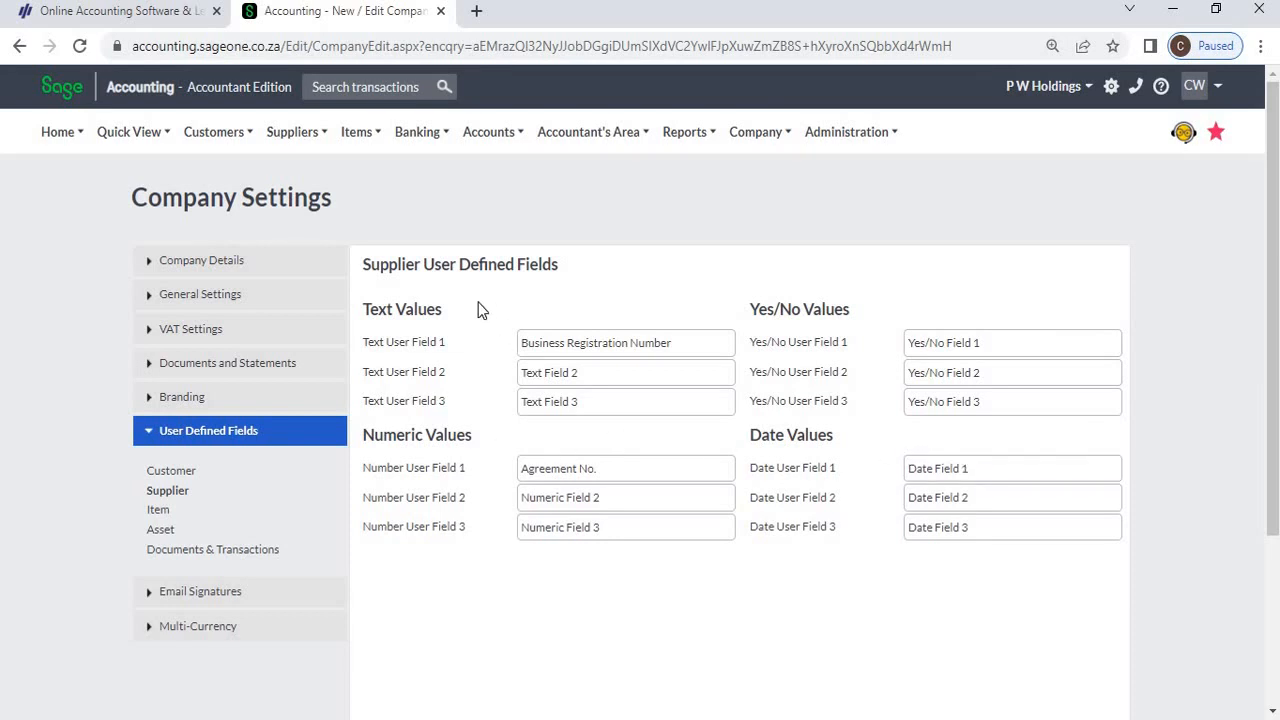
mouse_move(463, 414)
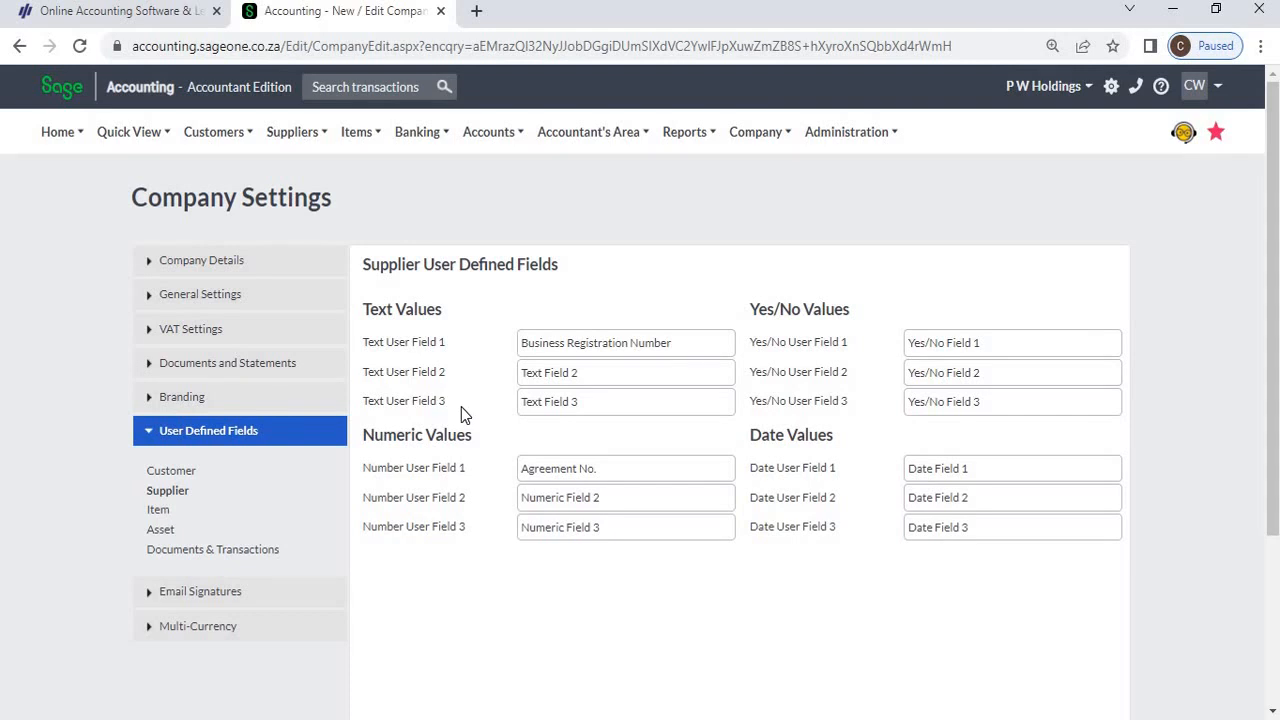
mouse_move(852, 360)
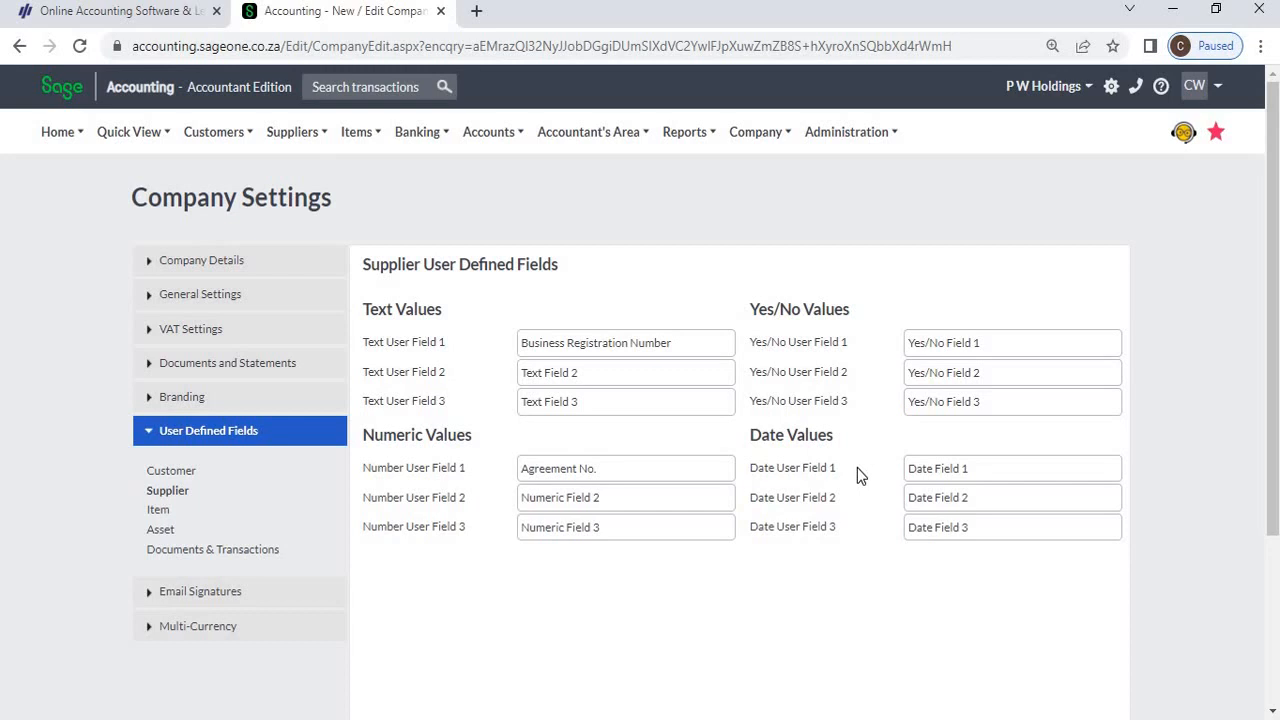
mouse_move(839, 548)
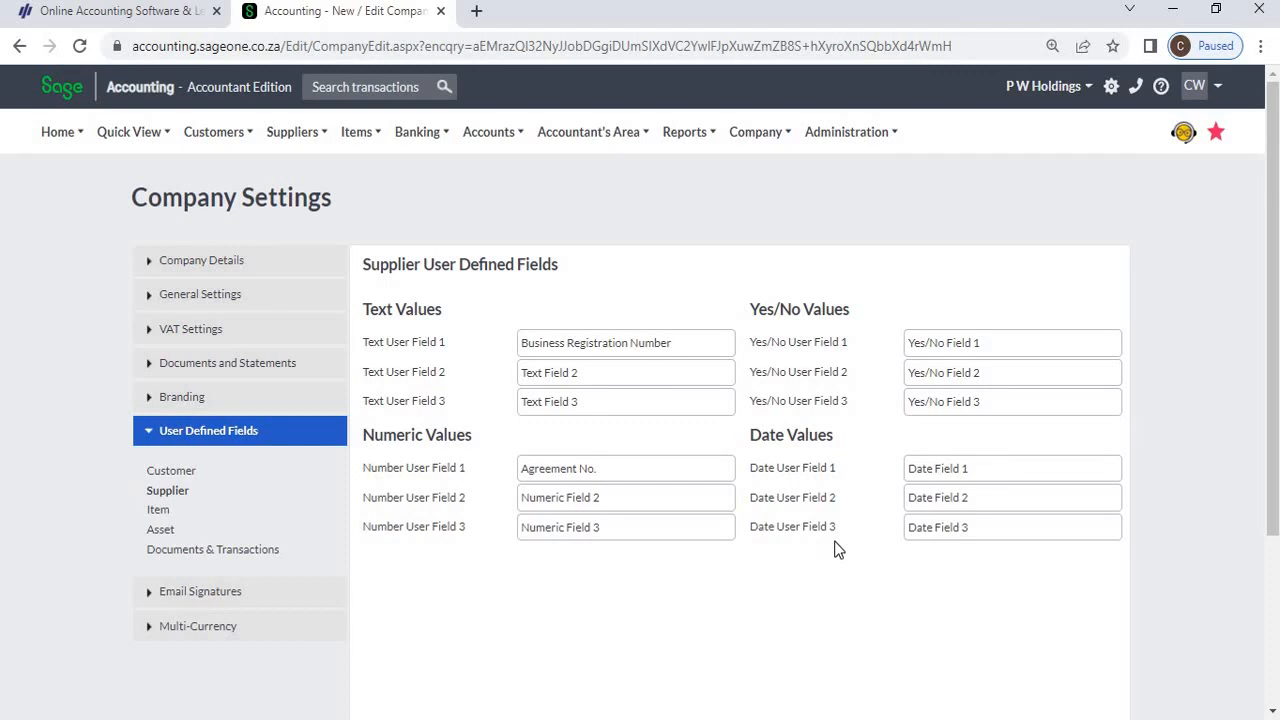
scroll(down, 3)
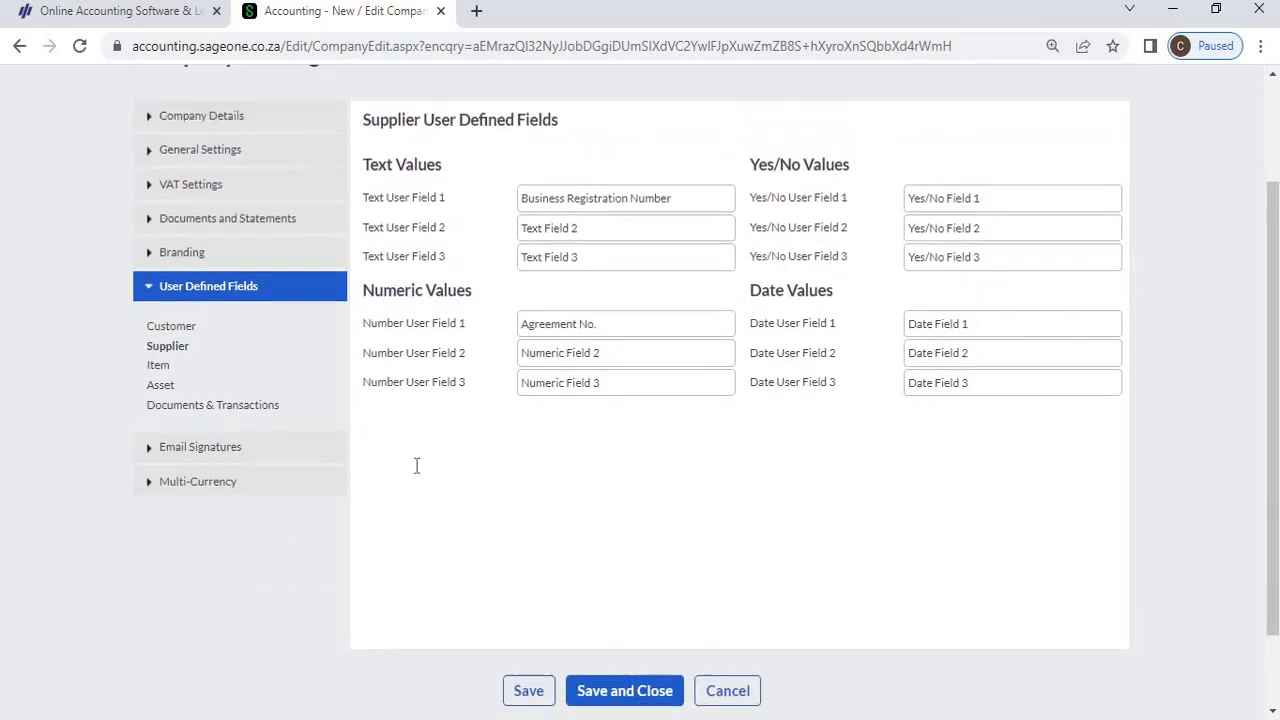
click(292, 131)
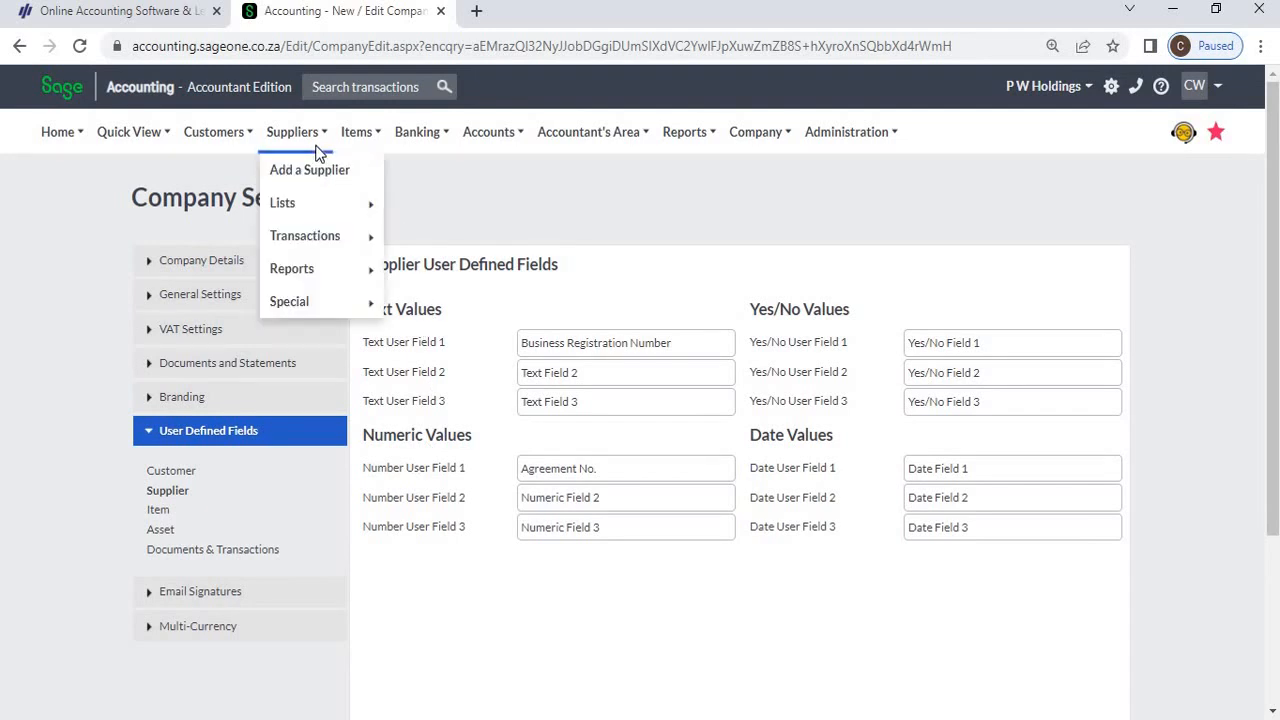
Choose Add a Supplier from the Suppliers menu to start a blank supplier record
click(309, 169)
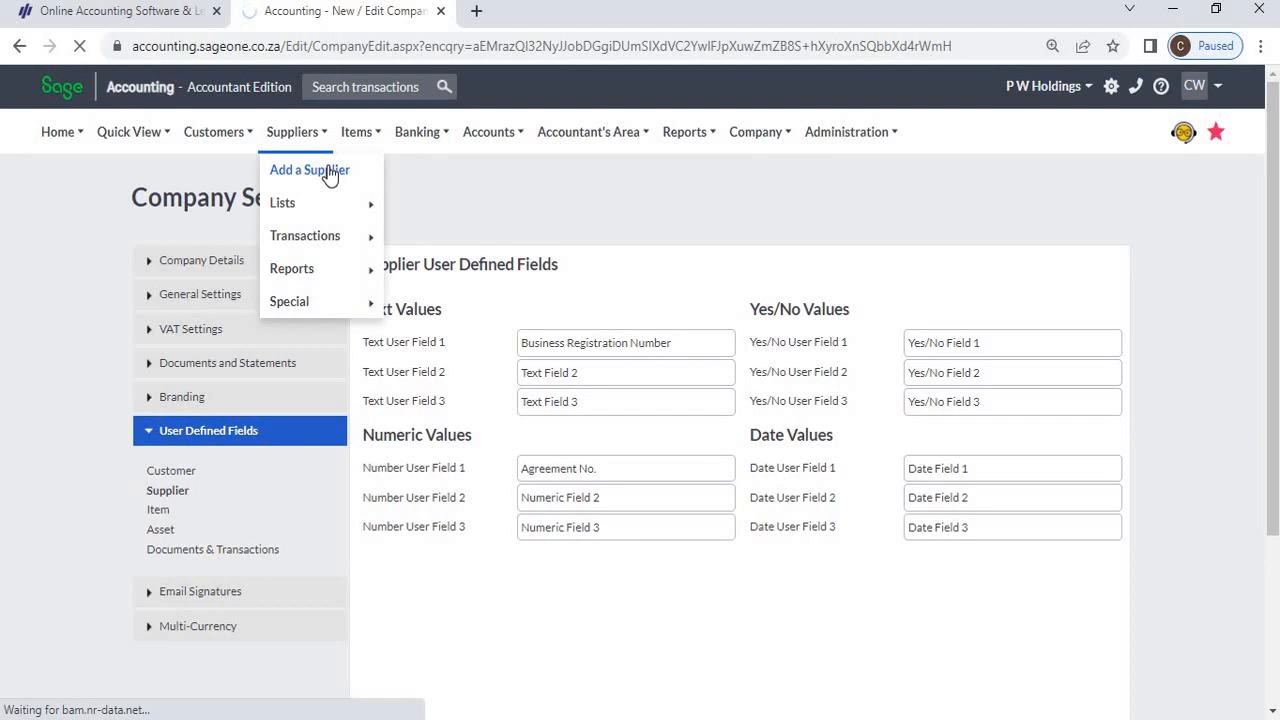
click(309, 169)
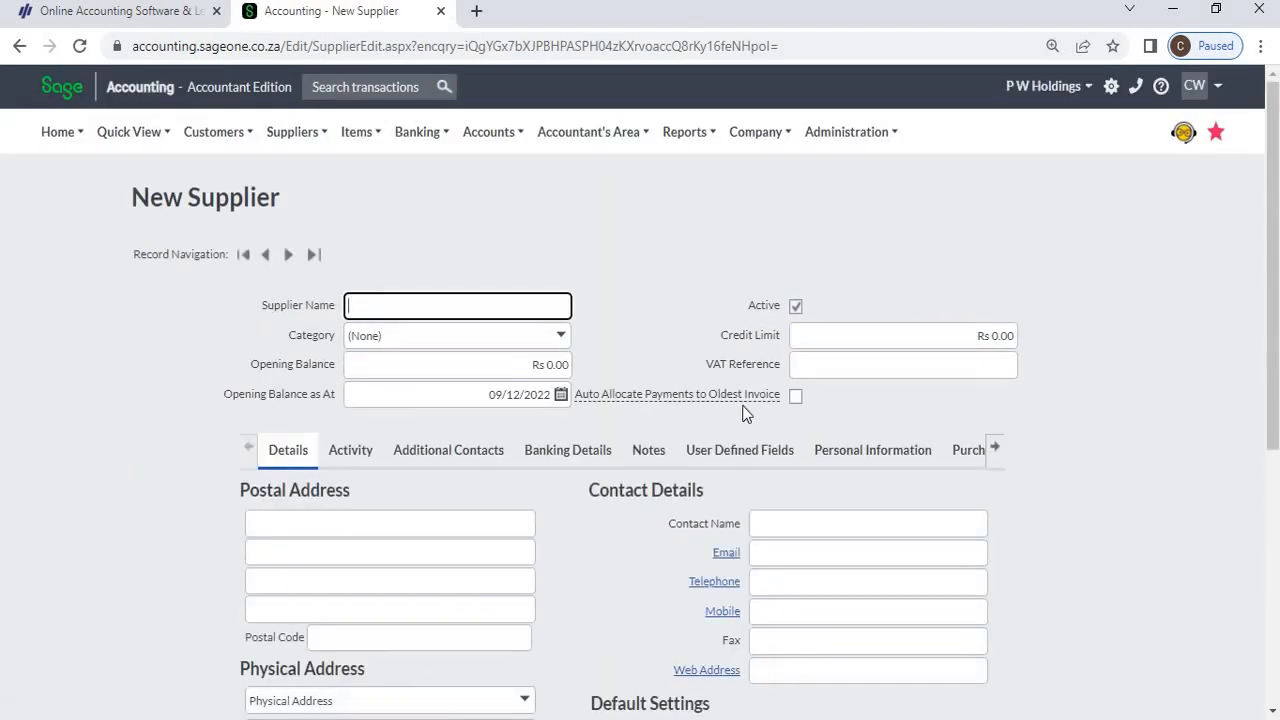